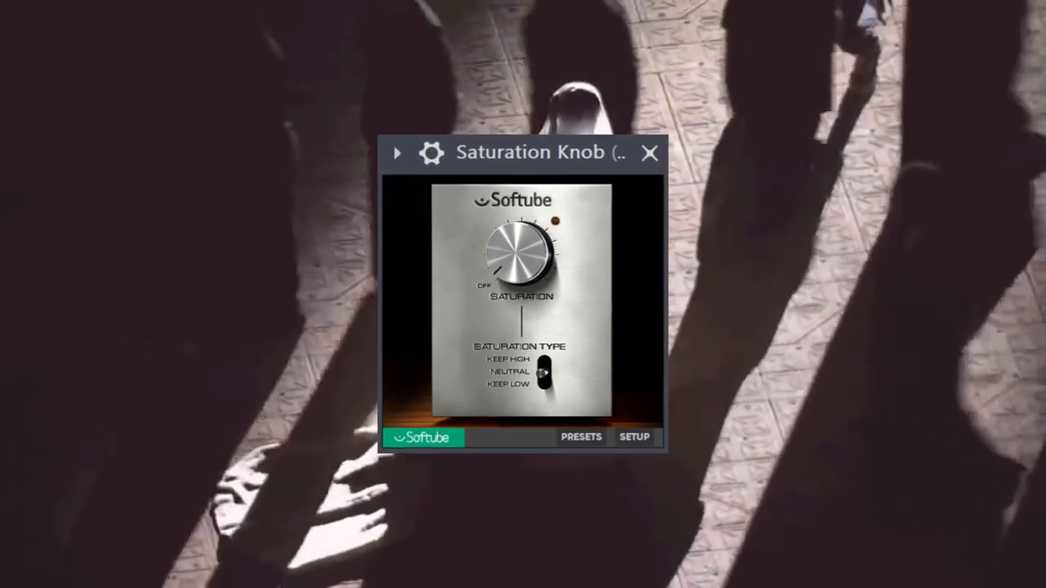
- Close the Softube Saturation Knob window to reveal the bounced Pattern 2 #5 clip in the playlist
click(650, 152)
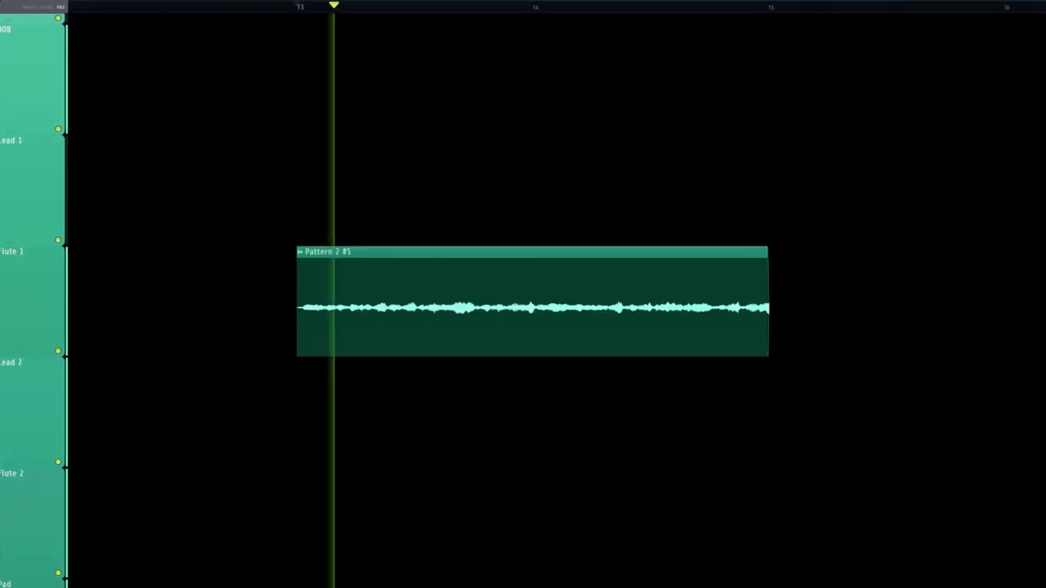